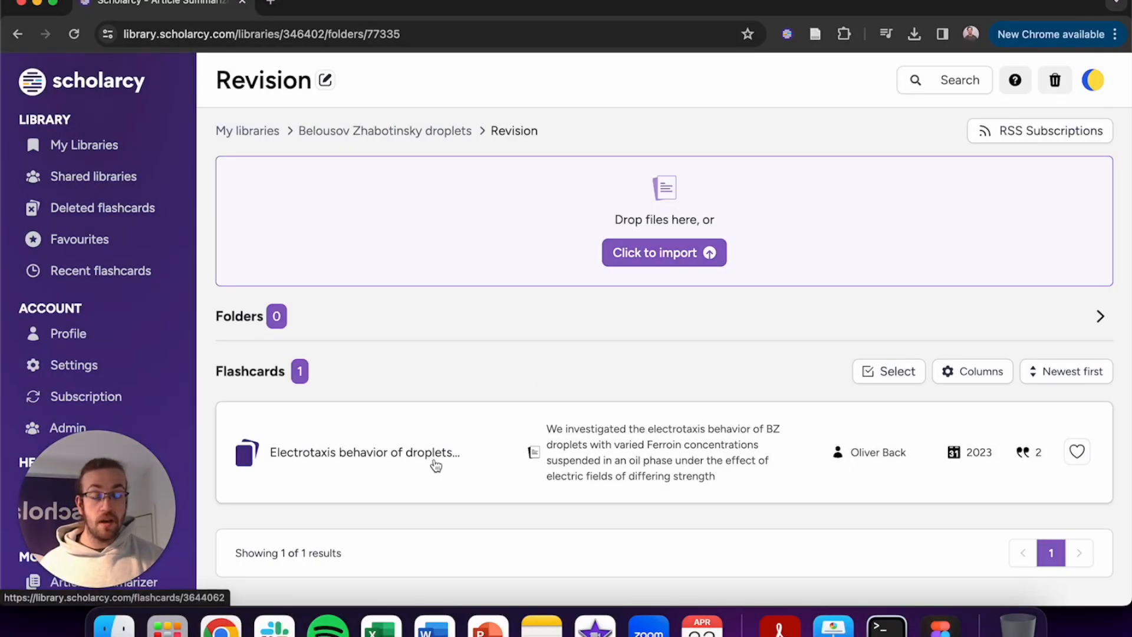
View the Electrotaxis droplets flashcard and its Scholarcy summary
left_click(365, 452)
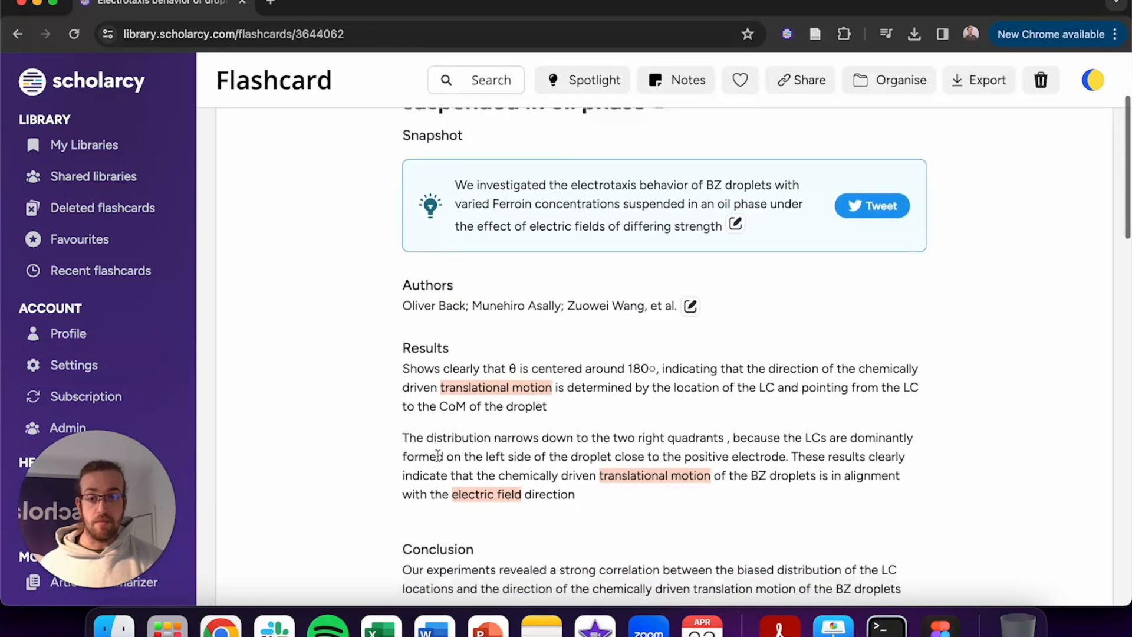
scroll("down", 3)
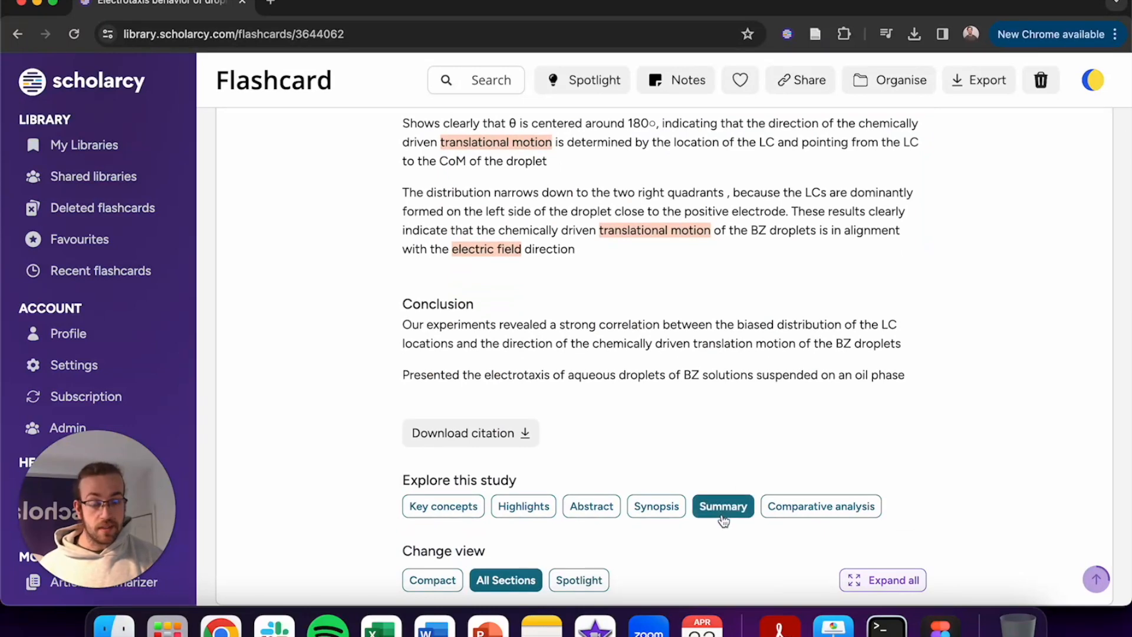
left_click(721, 506)
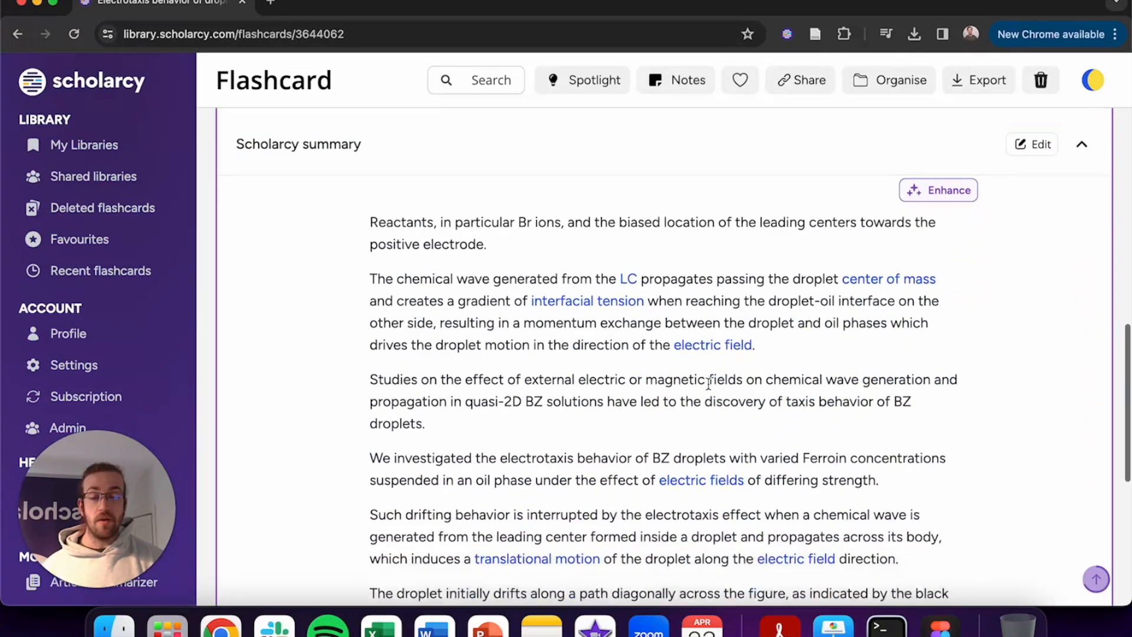
scroll("down", 3)
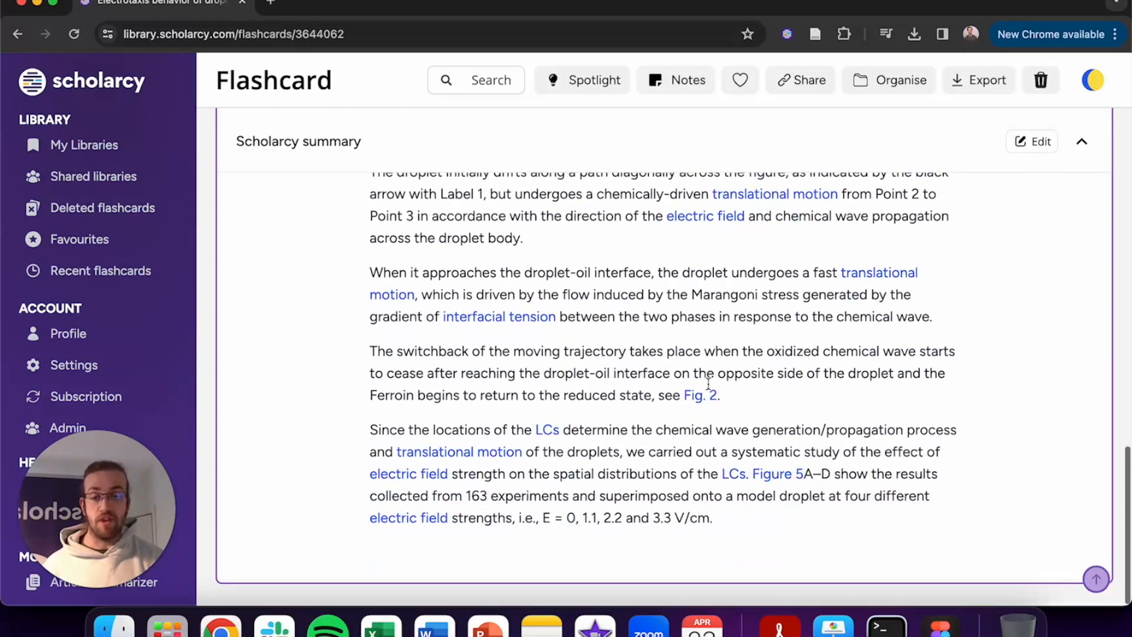
scroll("down", 3)
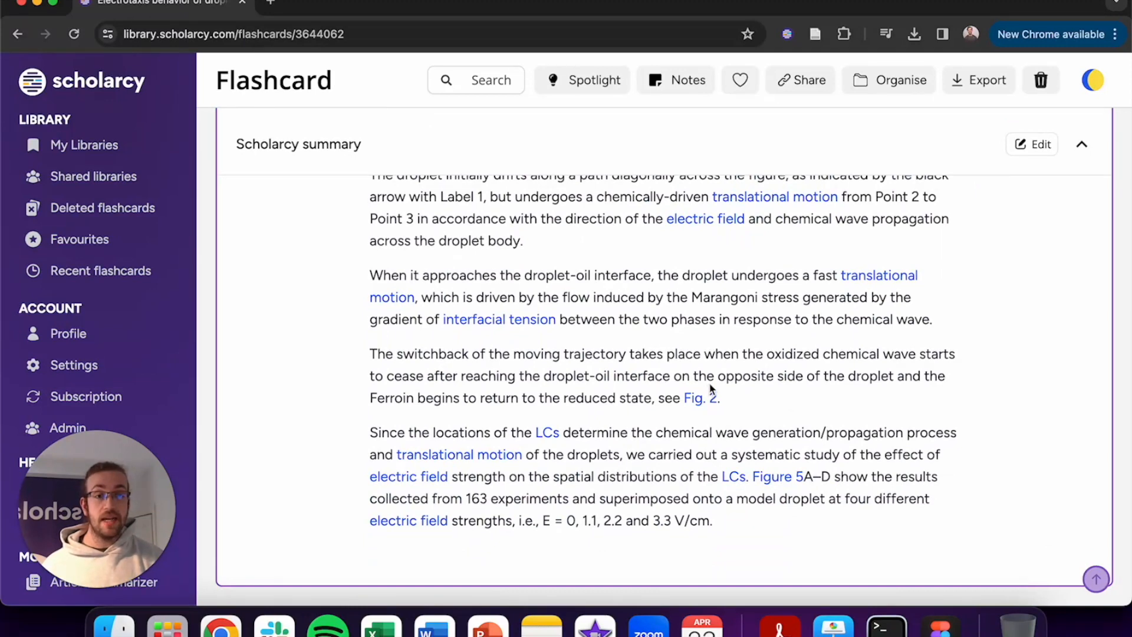
Export the flashcard as a Word document download
left_click(978, 80)
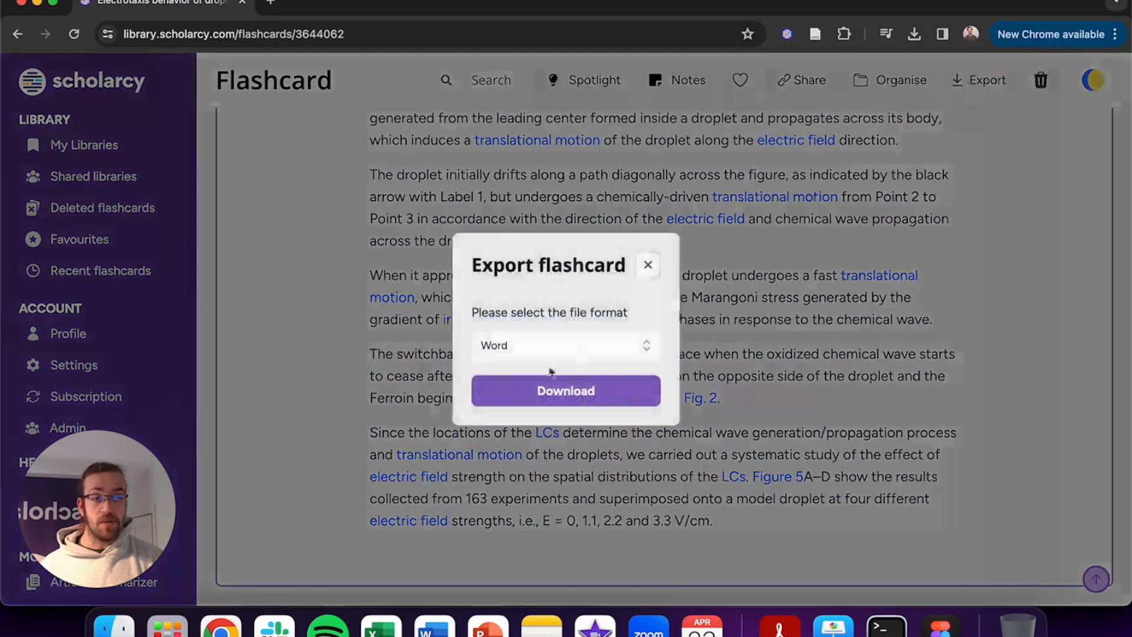
left_click(565, 391)
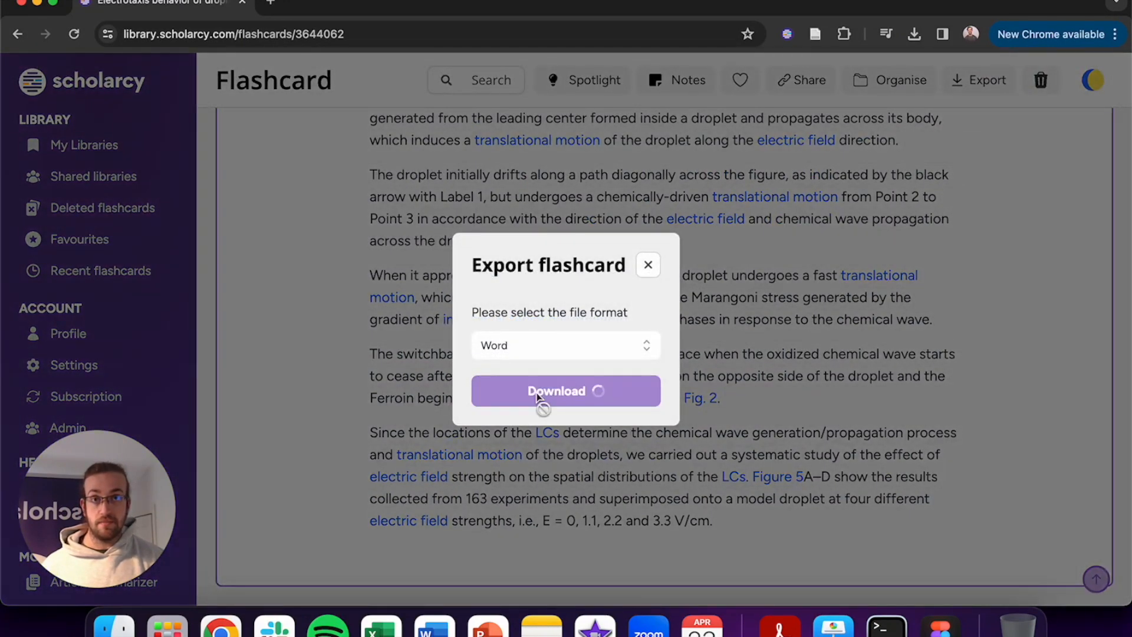
left_click(565, 390)
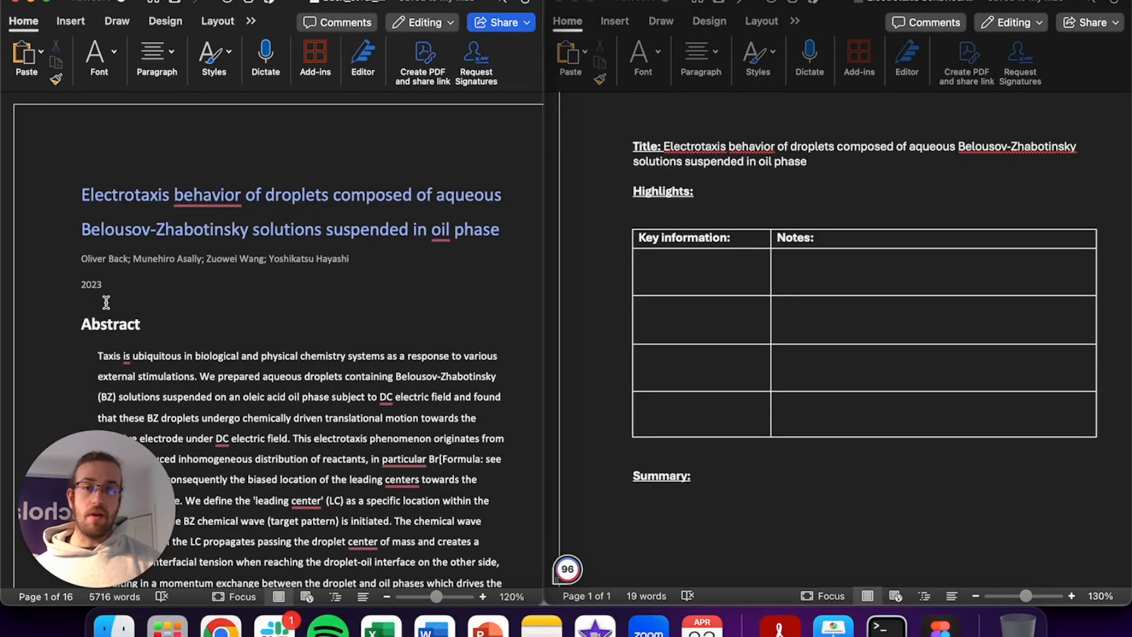
left_click(102, 284)
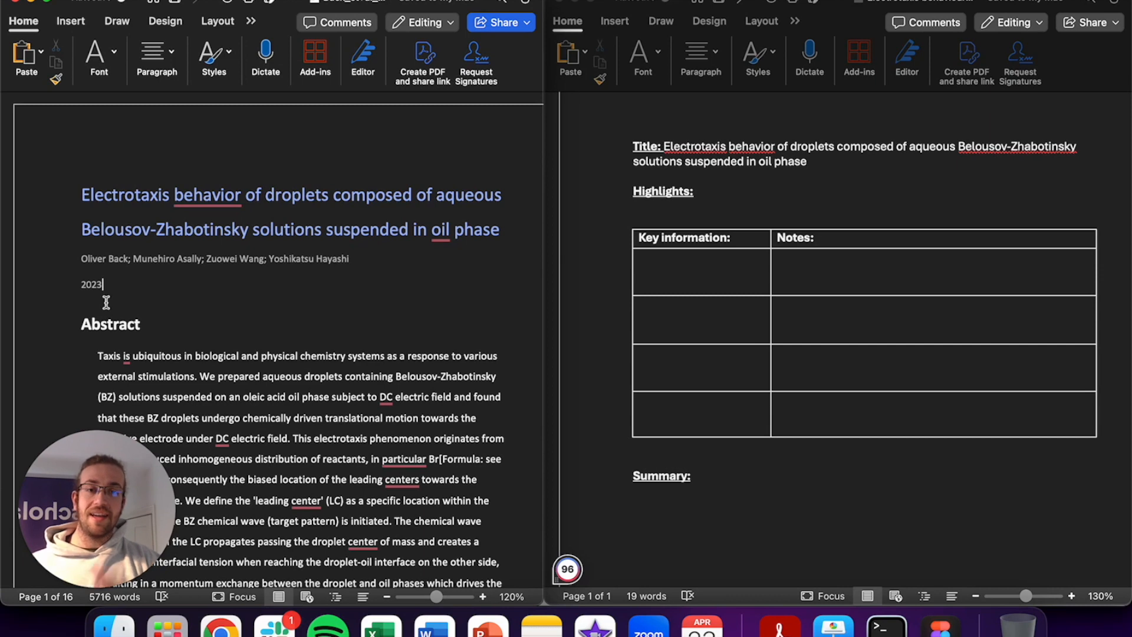
mouse_move(567, 233)
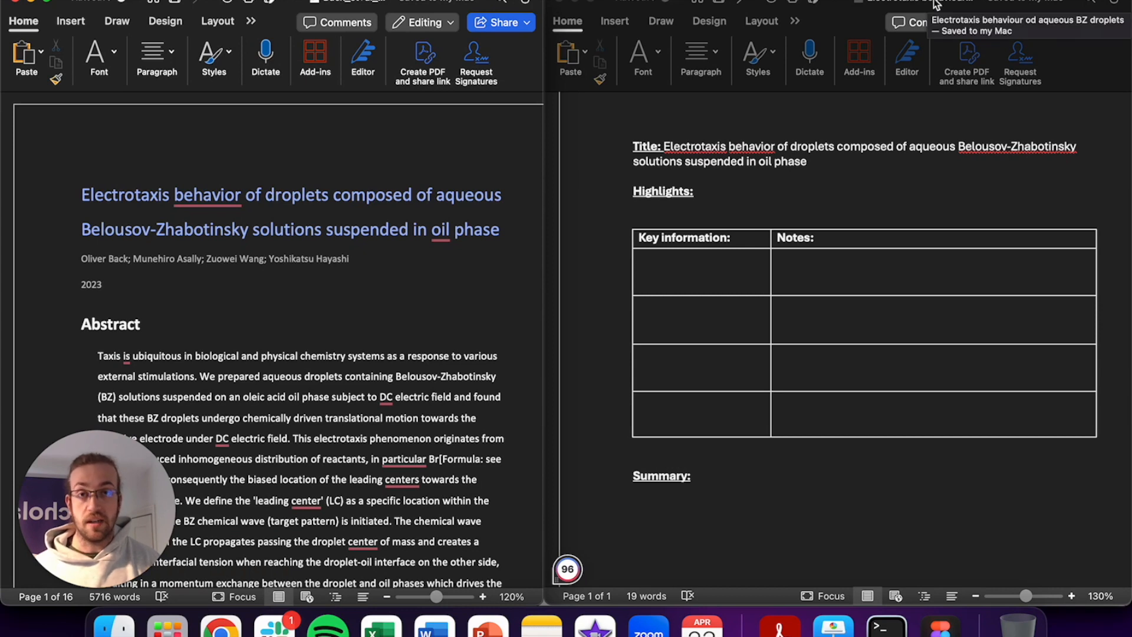
mouse_move(912, 46)
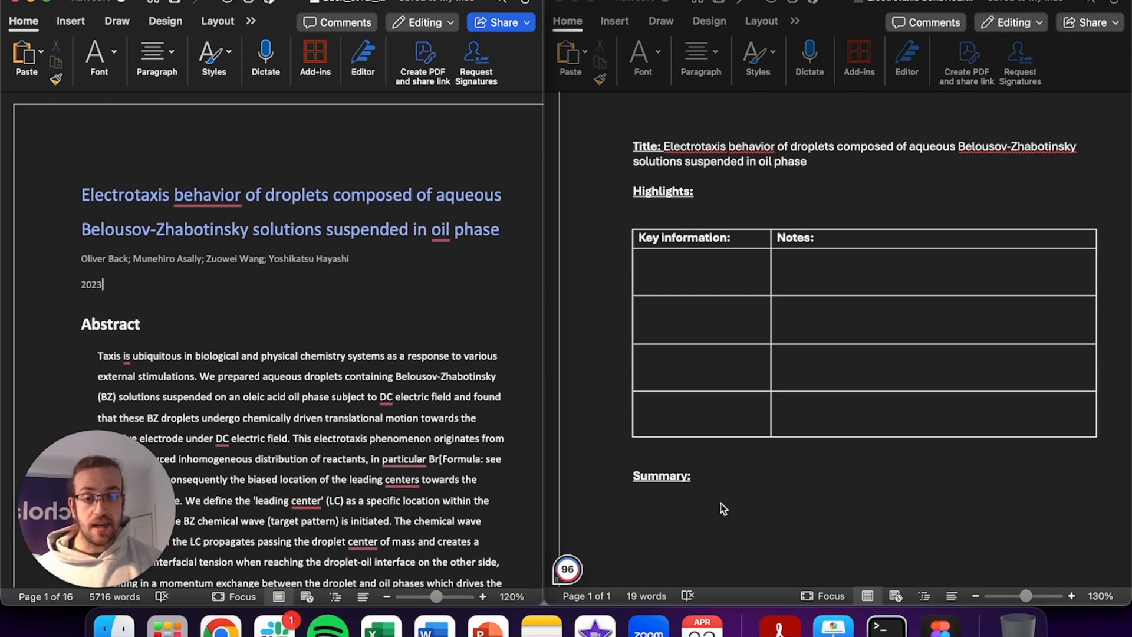
mouse_move(350, 281)
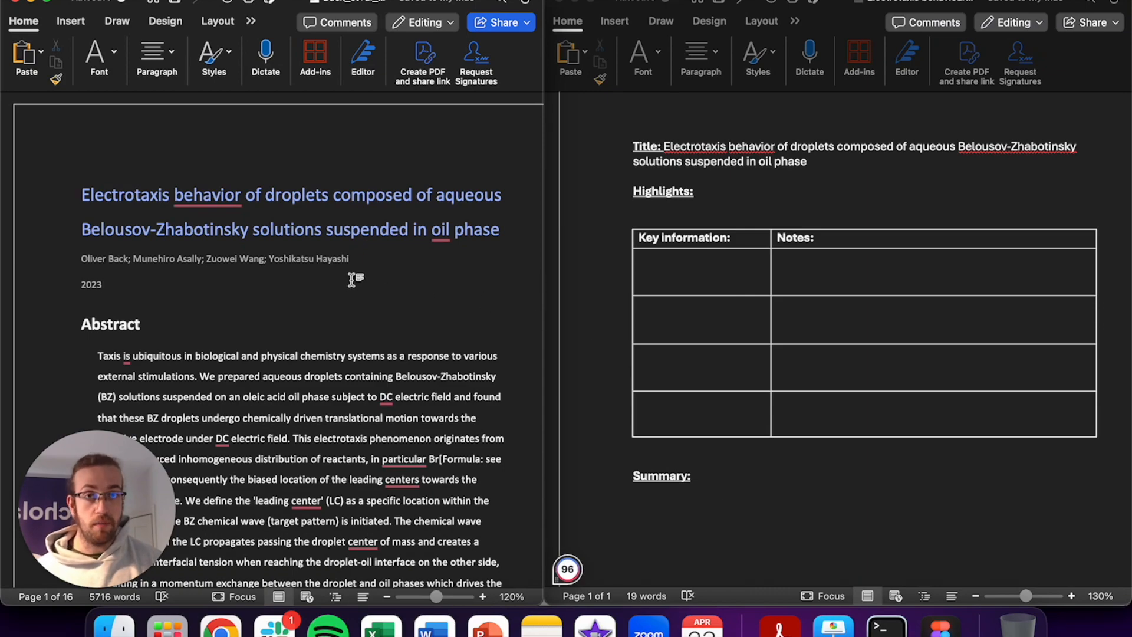
Scroll the note template down past the Highlights bullets toward the empty table
scroll("down", 3)
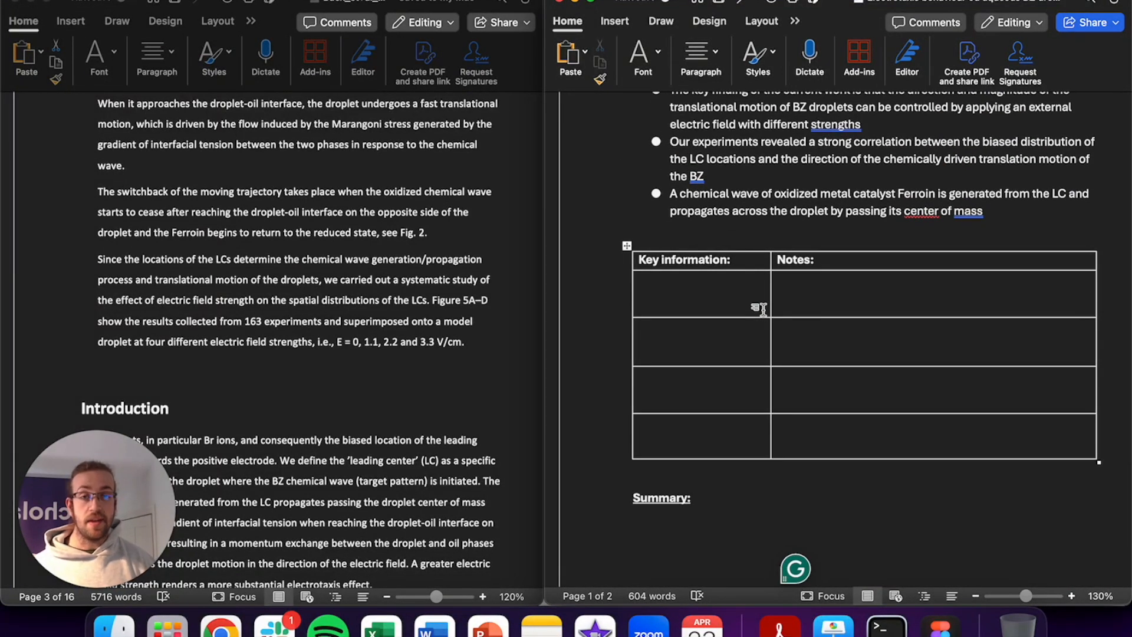
mouse_move(700, 294)
type("Droplets found to move in direction of applied field")
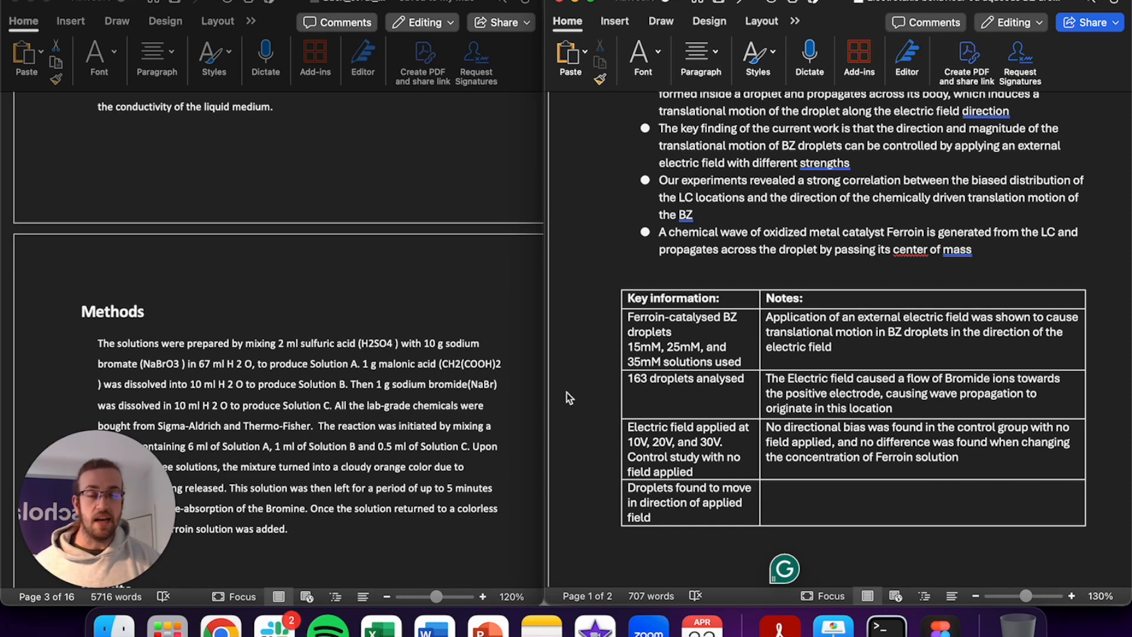
Close the exported article document, leaving the filled revision template open
left_click(623, 547)
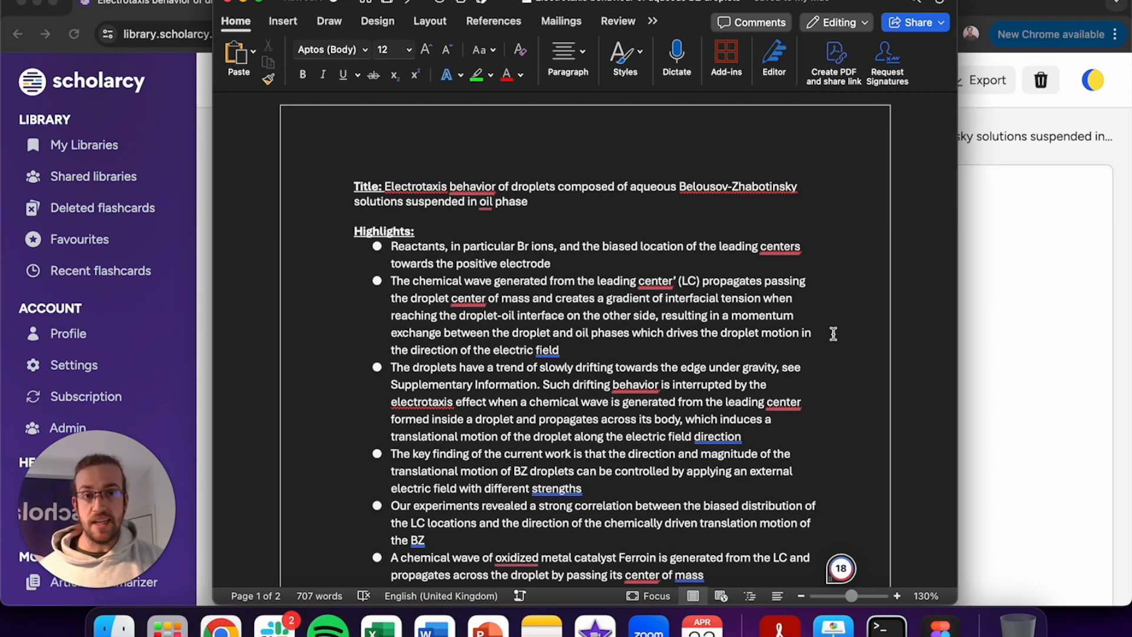
scroll("down", 3)
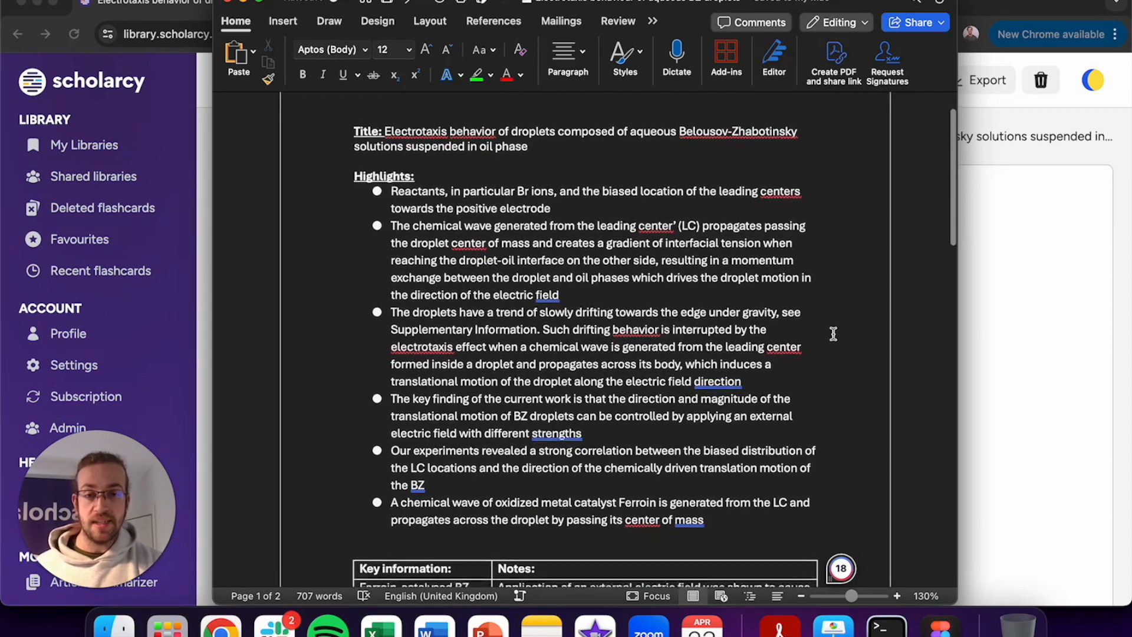
scroll("down", 3)
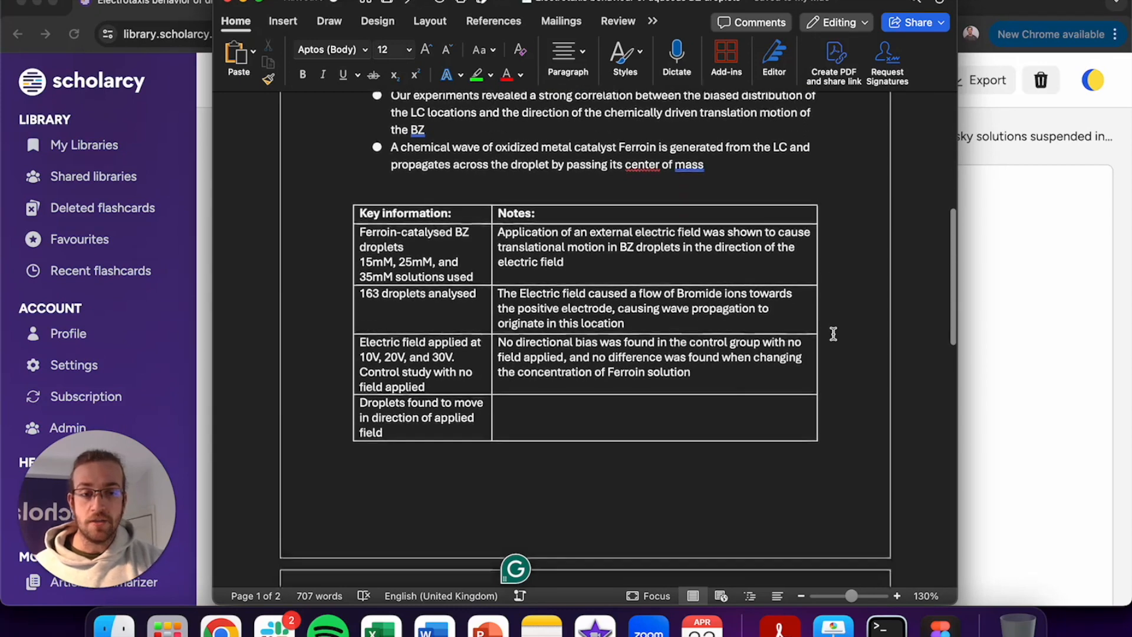
scroll("down", 3)
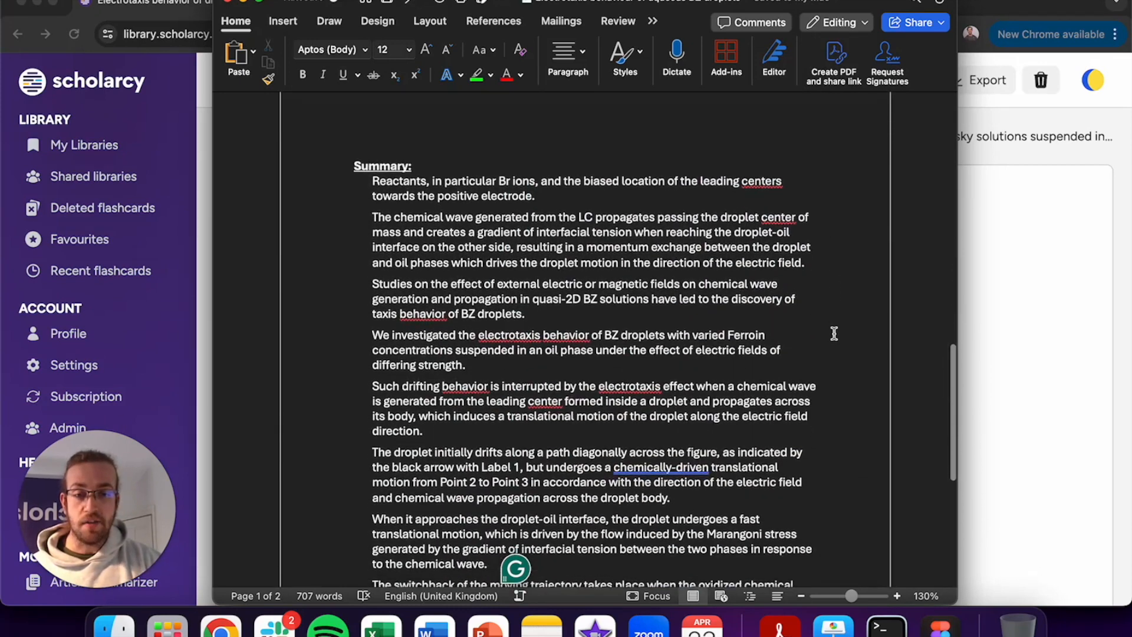
scroll("down", 3)
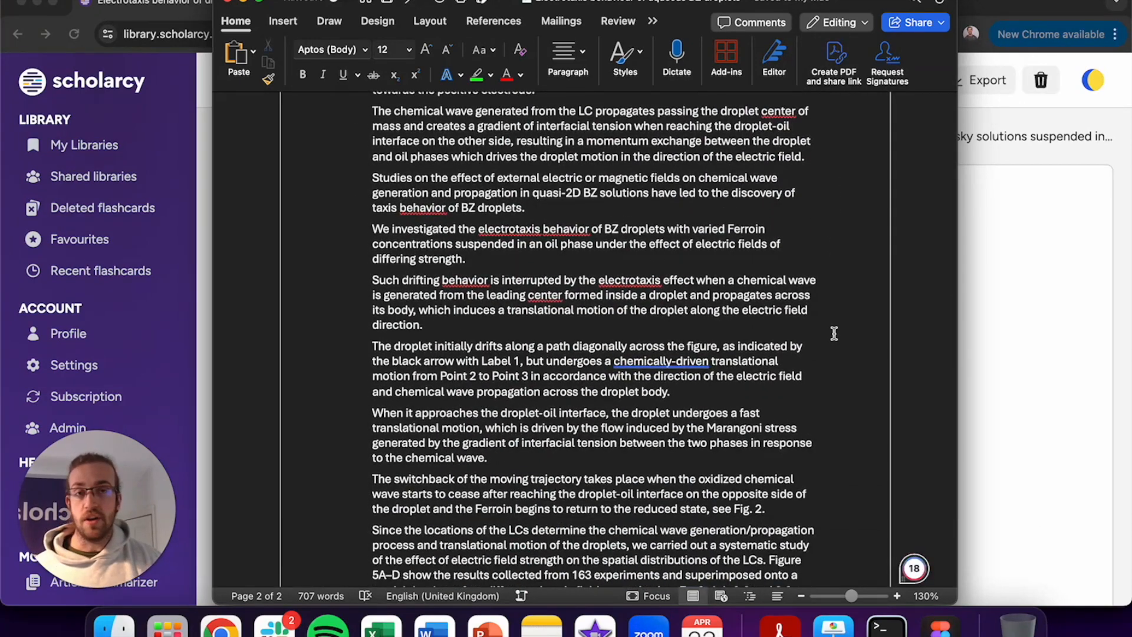